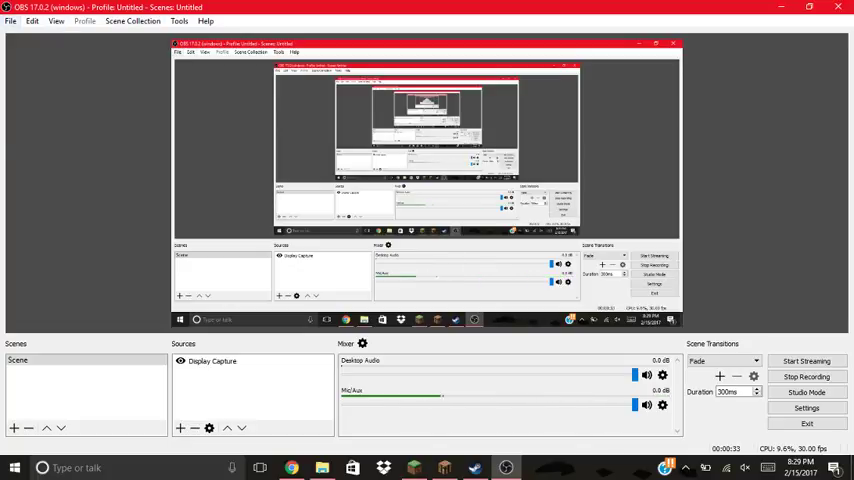
# Show the Tools menu listing the scene switcher, captions and Output Timer
pyautogui.click(56, 20)
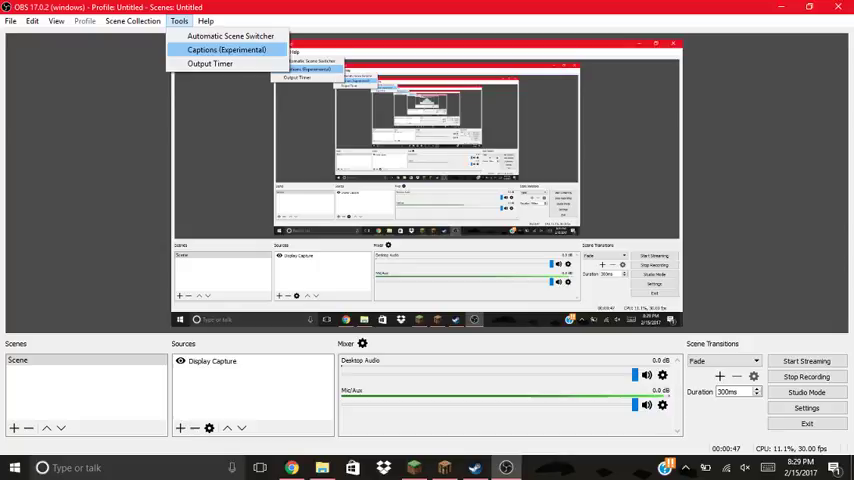
pyautogui.moveTo(210, 64)
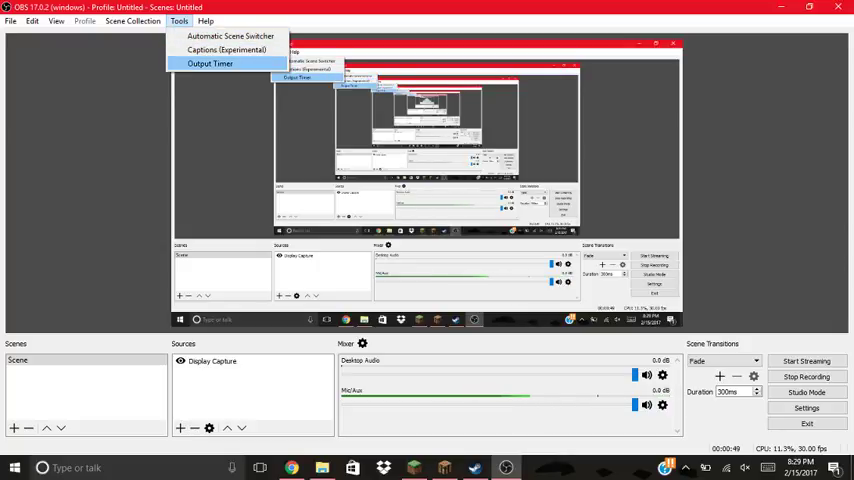
# View the Output Timer dialog with its stop-streaming and stop-recording timers, then dismiss it
pyautogui.click(210, 64)
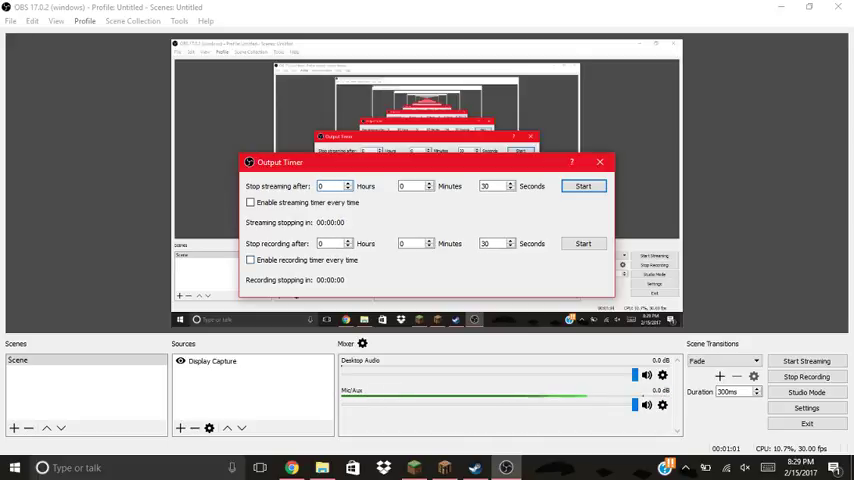
pyautogui.click(600, 160)
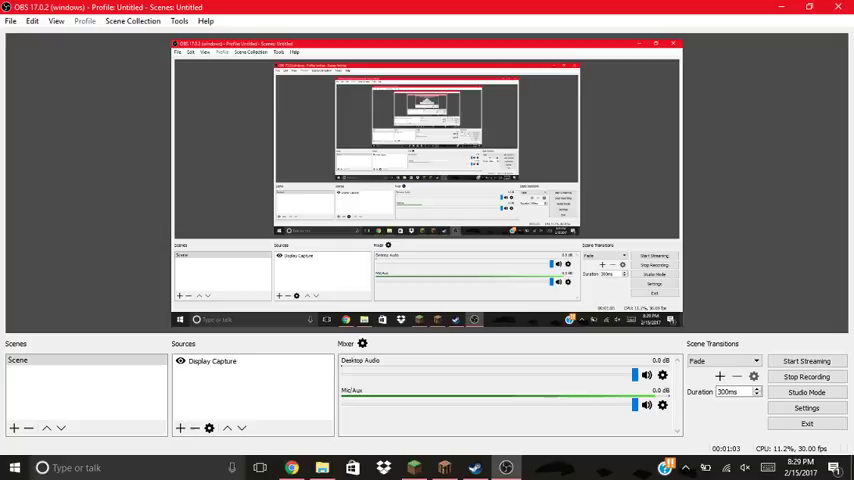